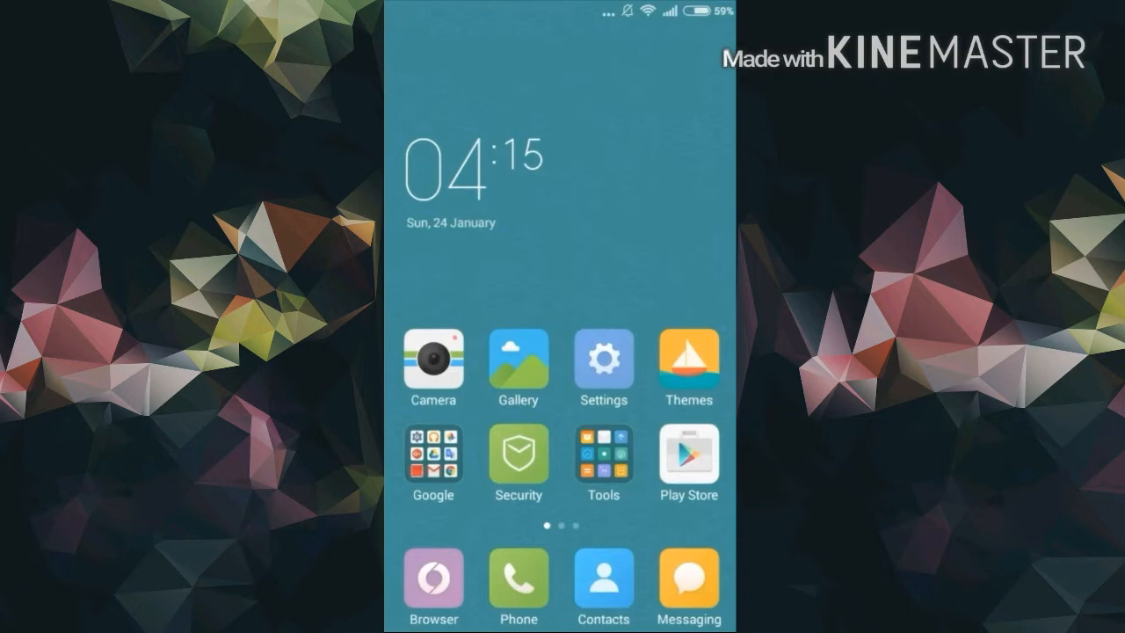
Search Play Store for 'google now' and launch the installed Google Now Launcher.
left_click(689, 457)
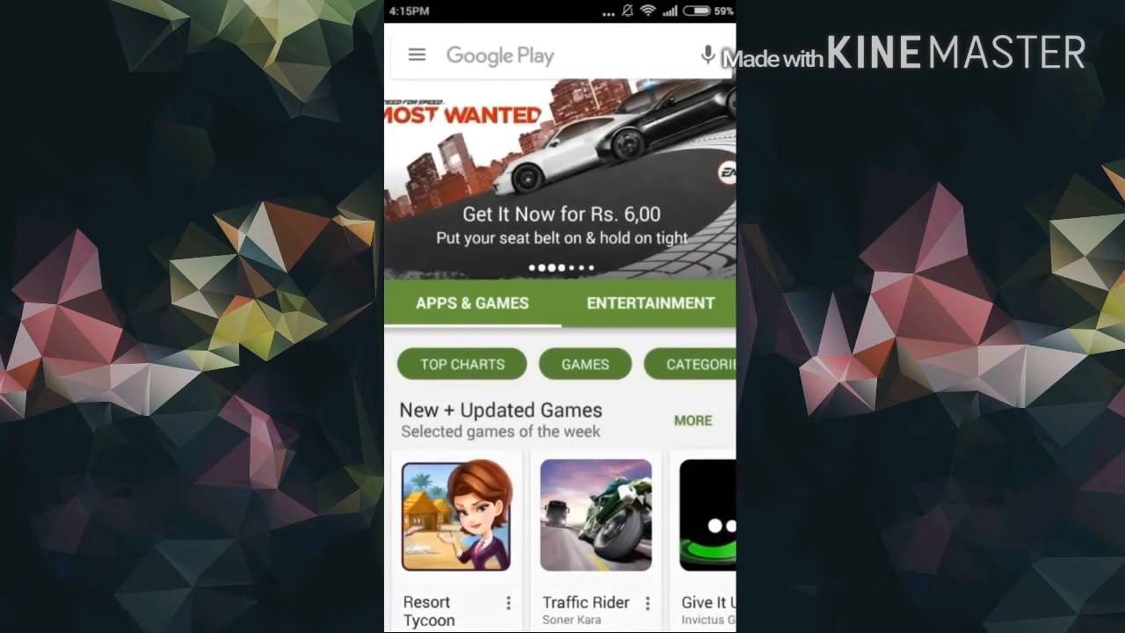
left_click(527, 54)
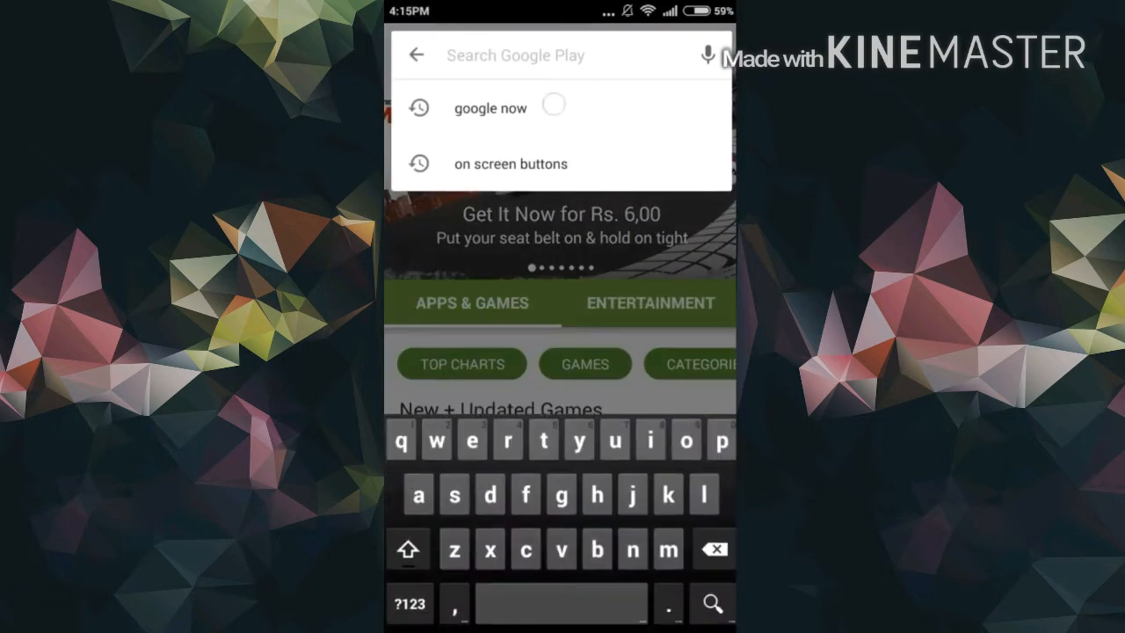
left_click(489, 109)
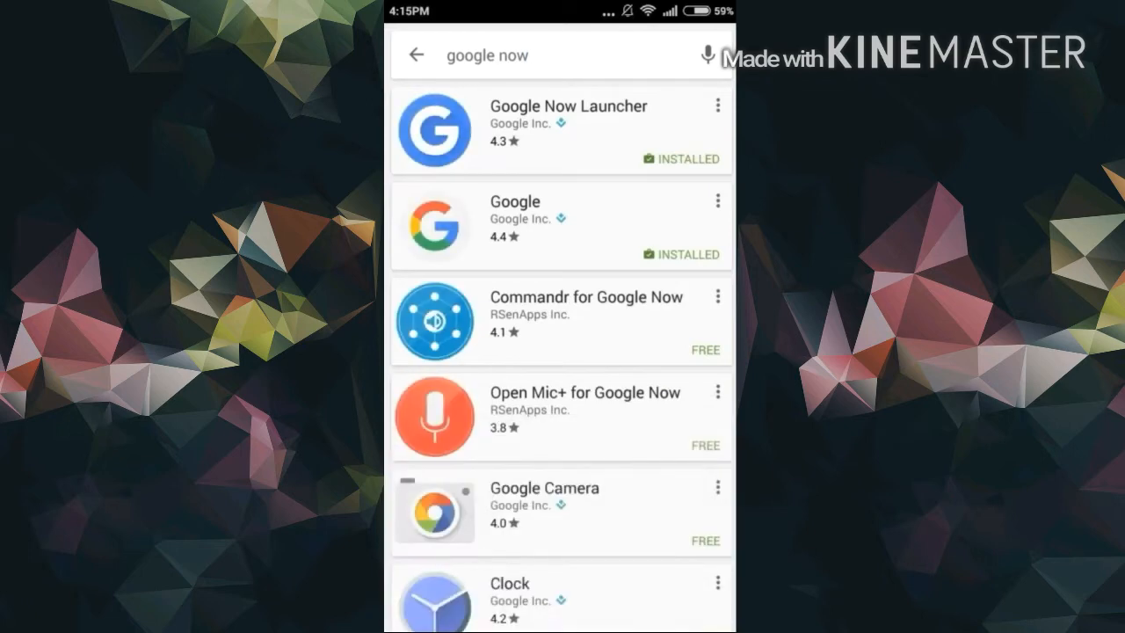
left_click(568, 130)
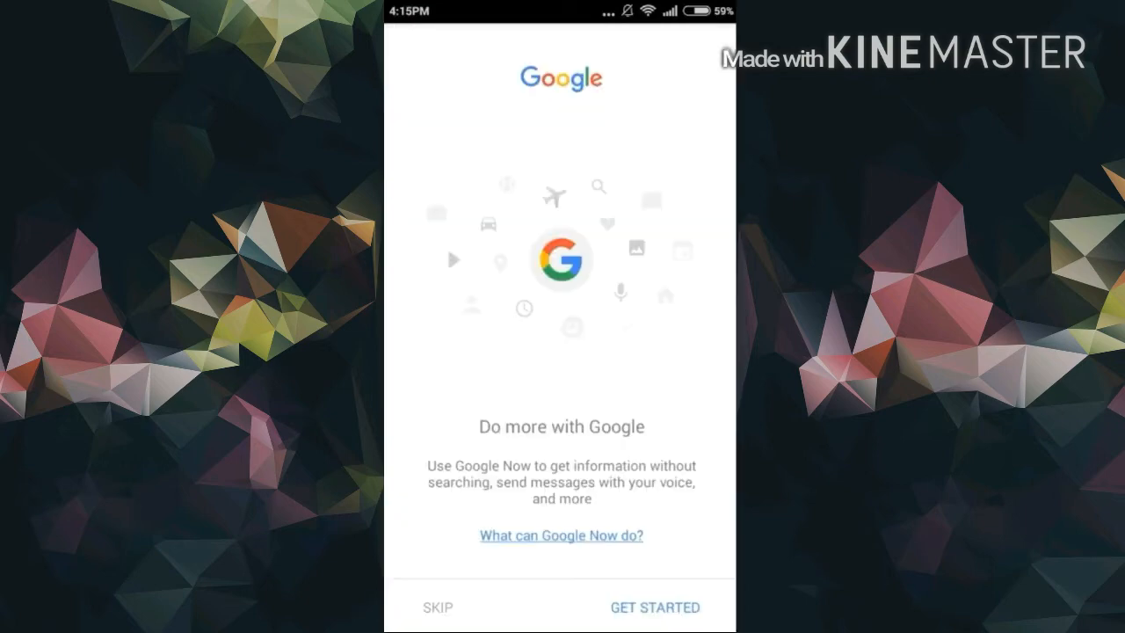
Start Google Now setup and confirm the chosen Google account.
left_click(654, 609)
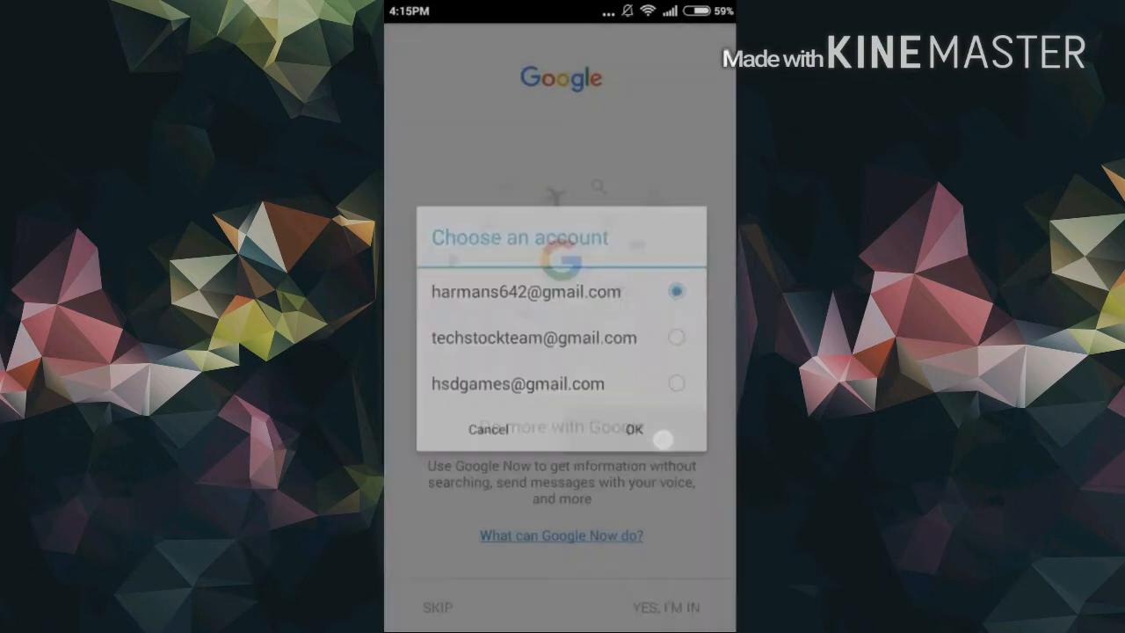
left_click(626, 429)
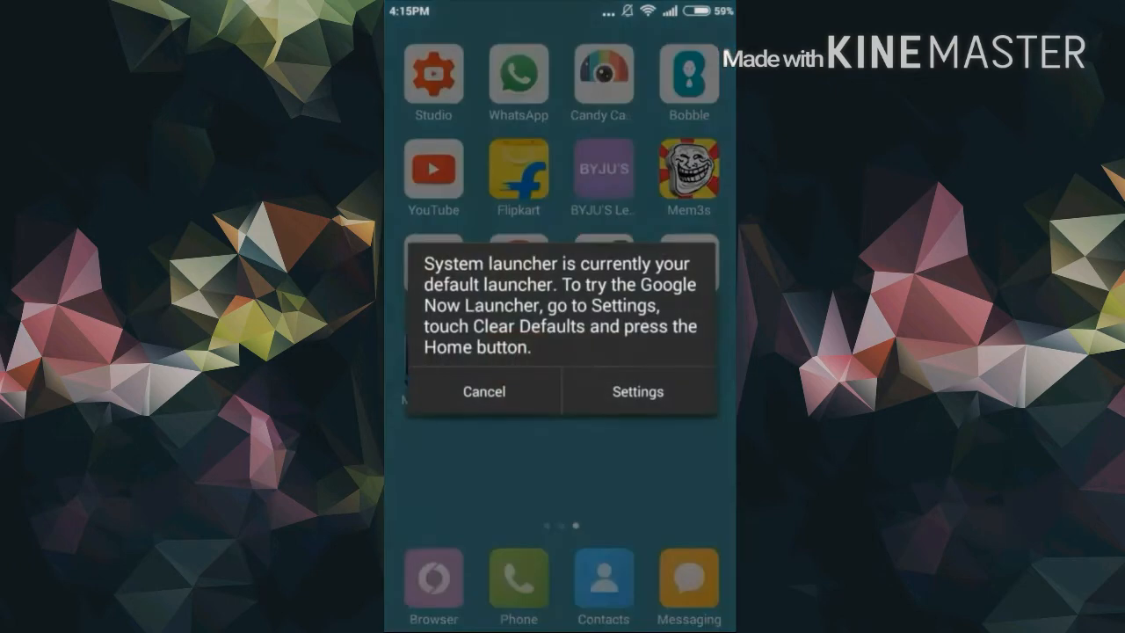
Dismiss the launcher notice and enable Autostart for Google App in Security.
left_click(484, 391)
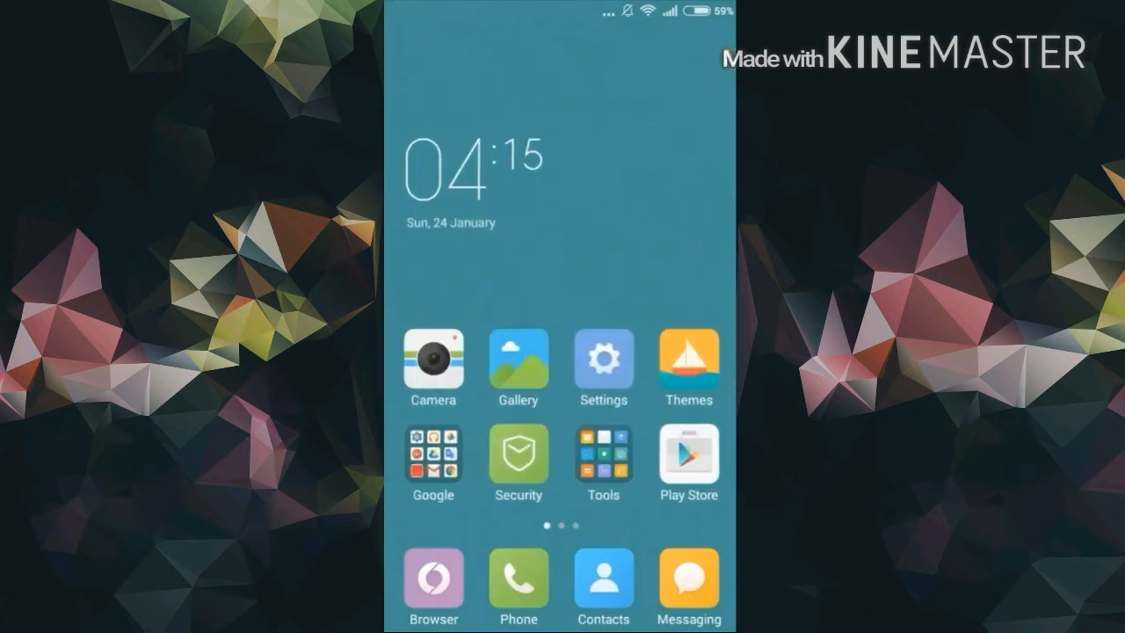
left_click(517, 450)
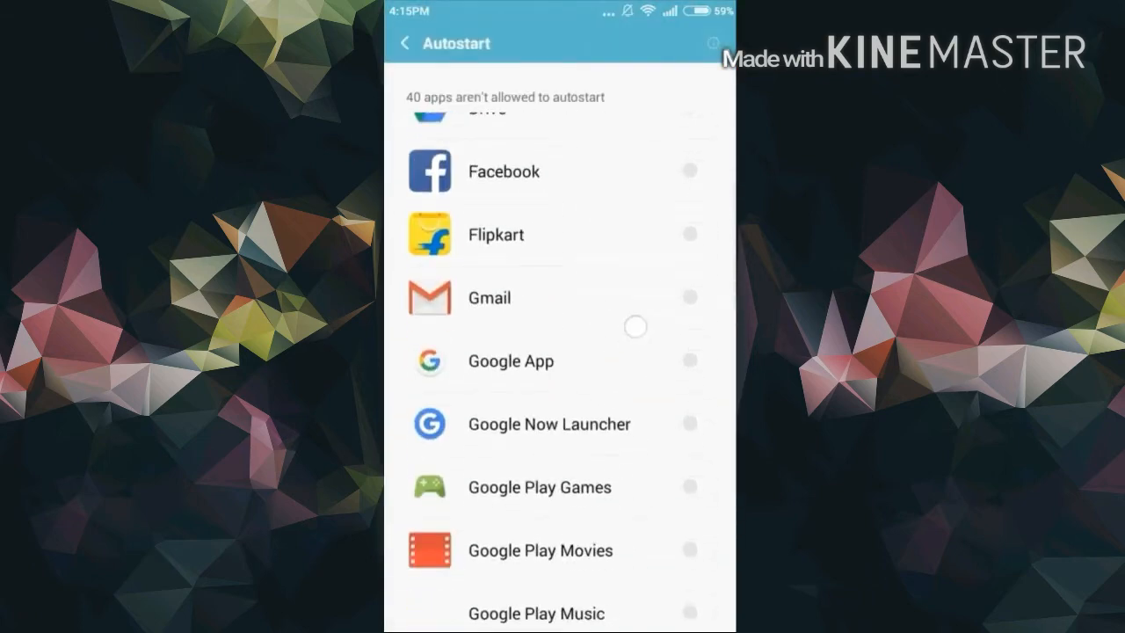
left_click(689, 359)
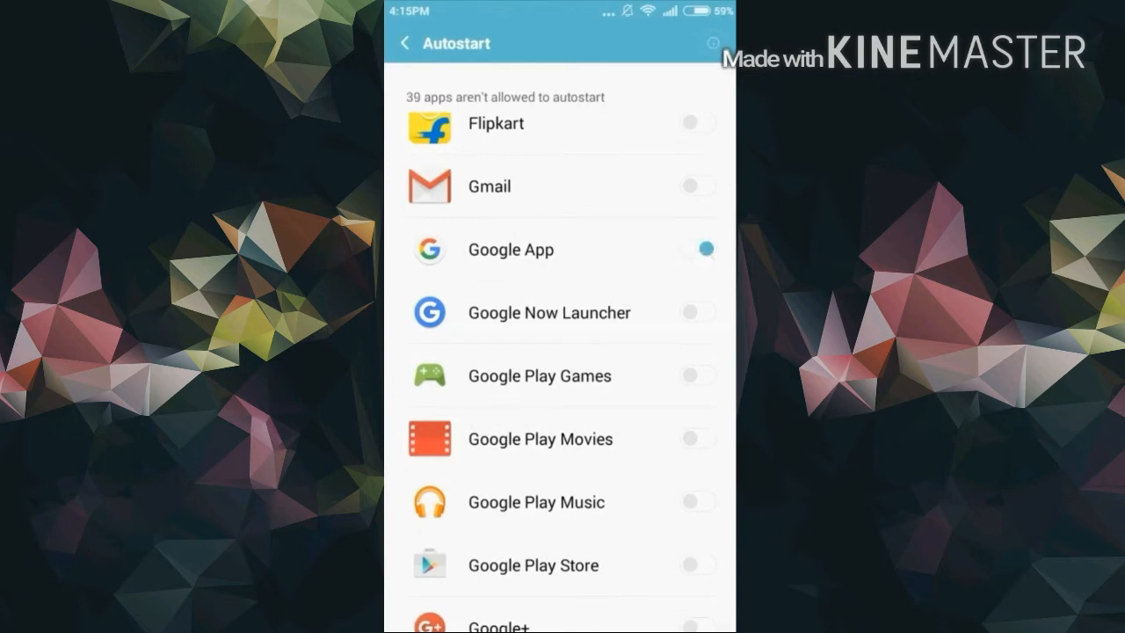
left_click(700, 313)
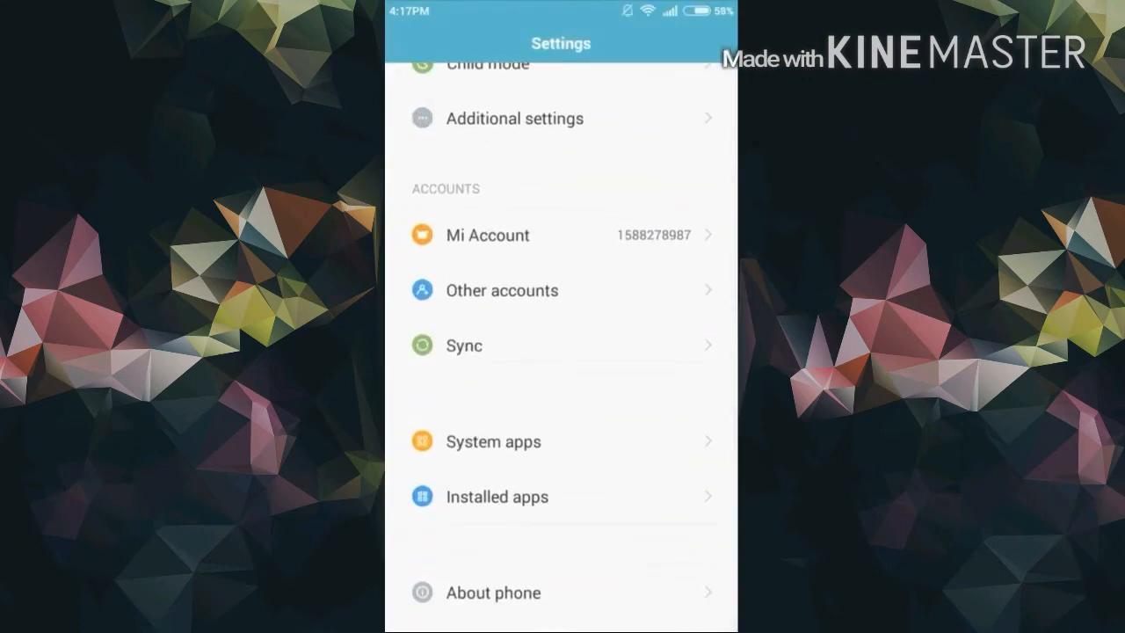
Select Google App as the default launcher and return to the new home screen.
left_click(496, 496)
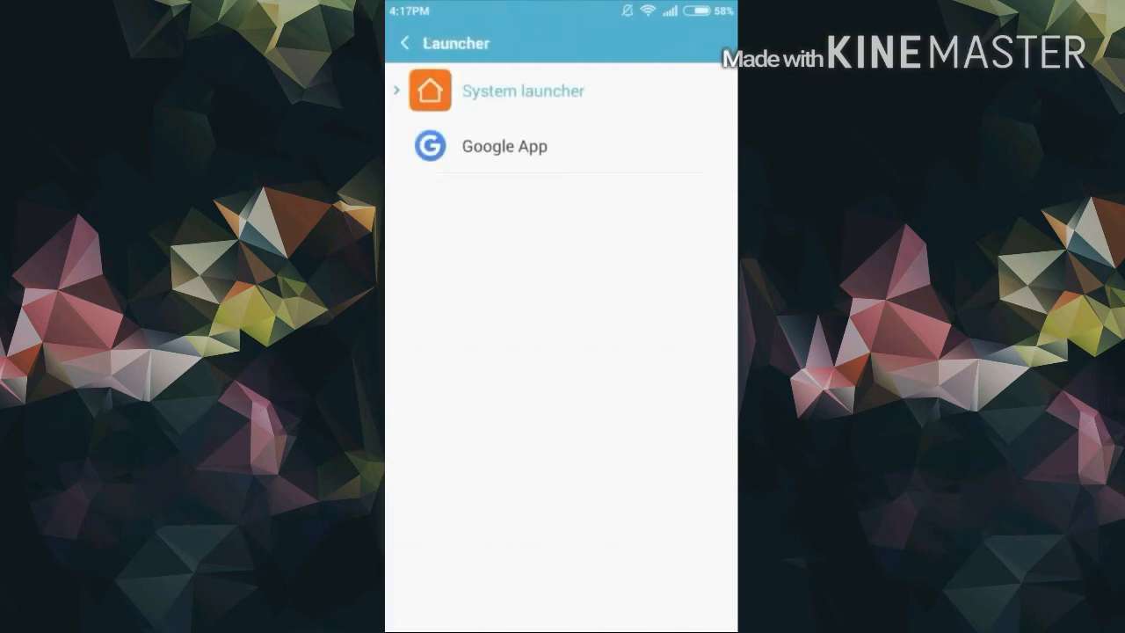
left_click(505, 146)
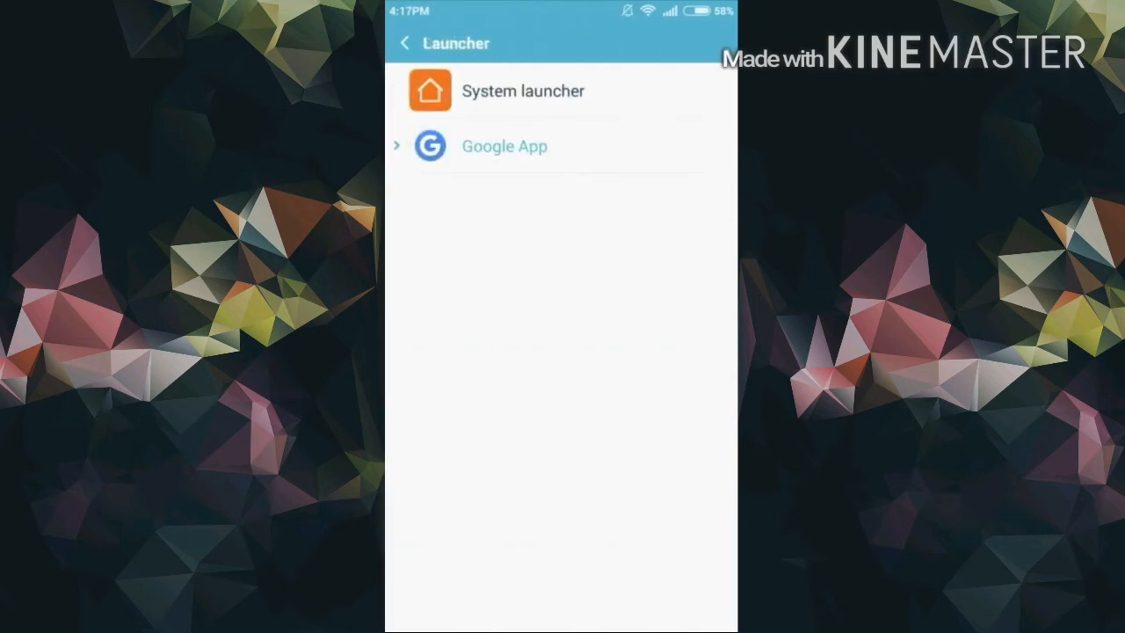
left_click(503, 146)
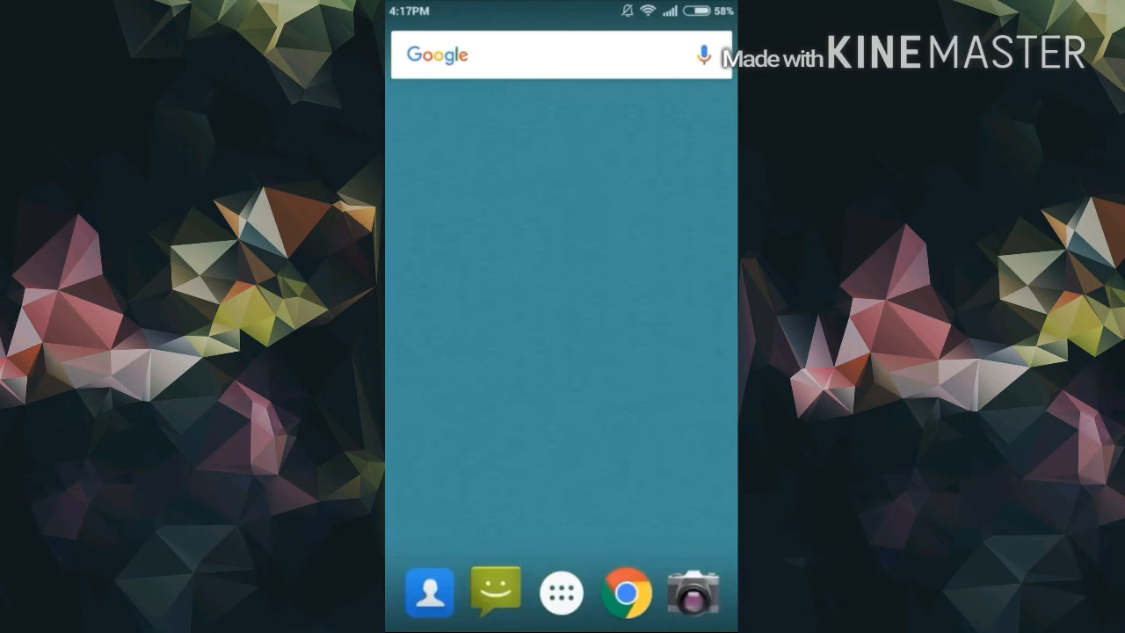
Swipe to the next home page and show all installed apps in the drawer.
scroll("left", 3)
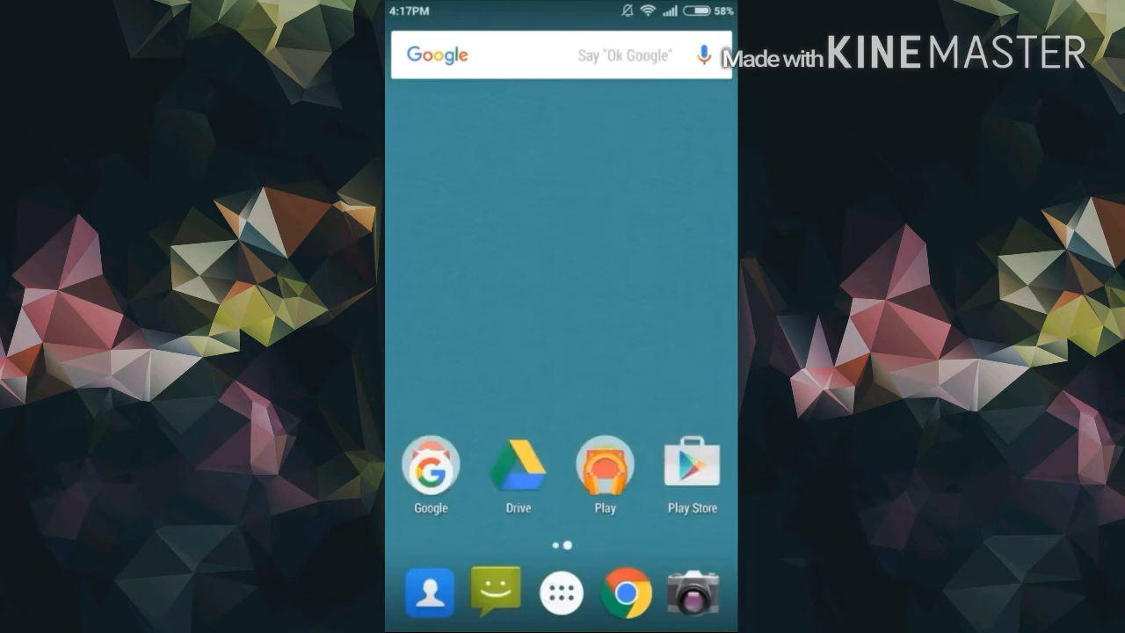
left_click(563, 591)
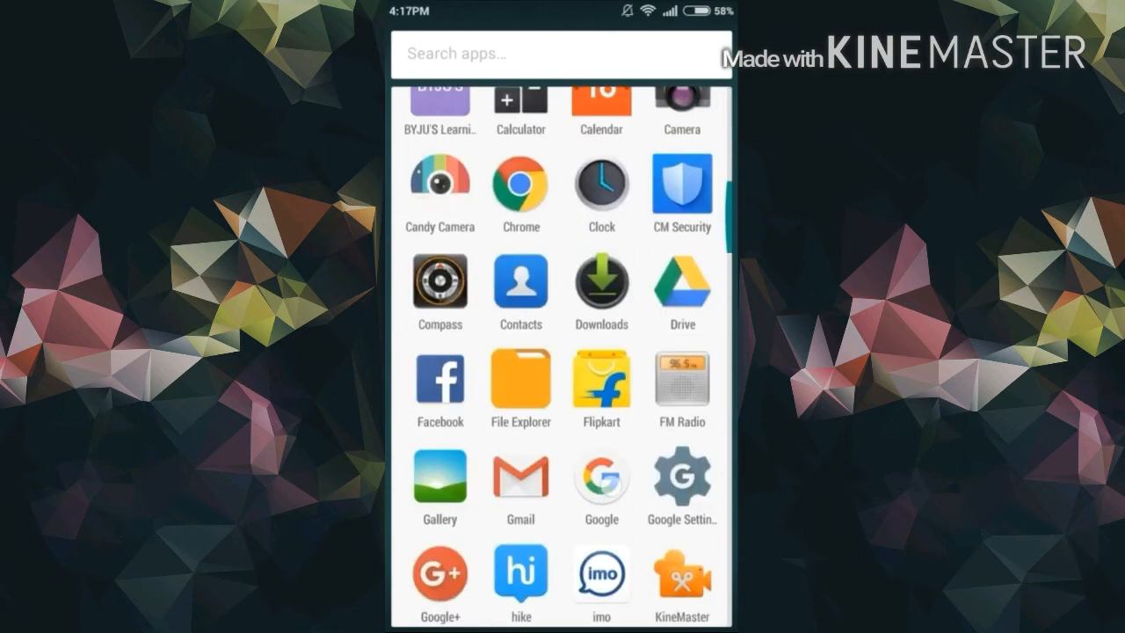